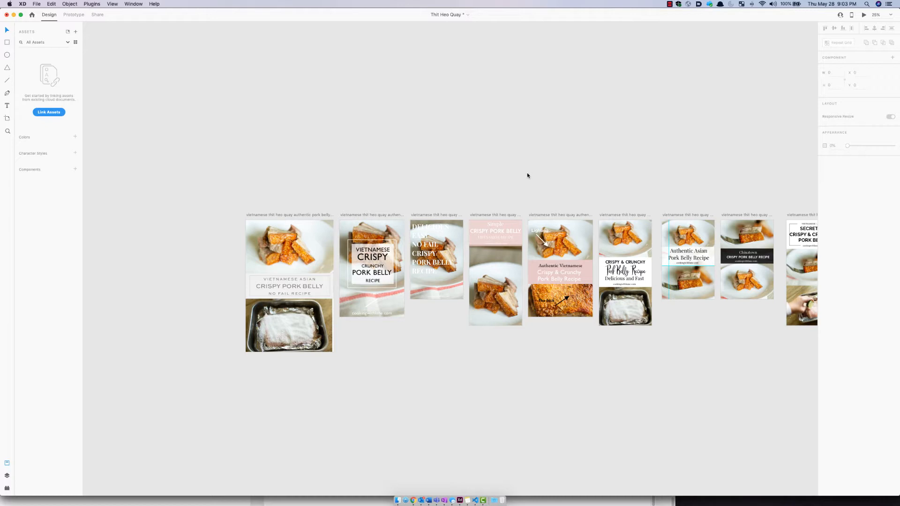
mouse_move(320, 208)
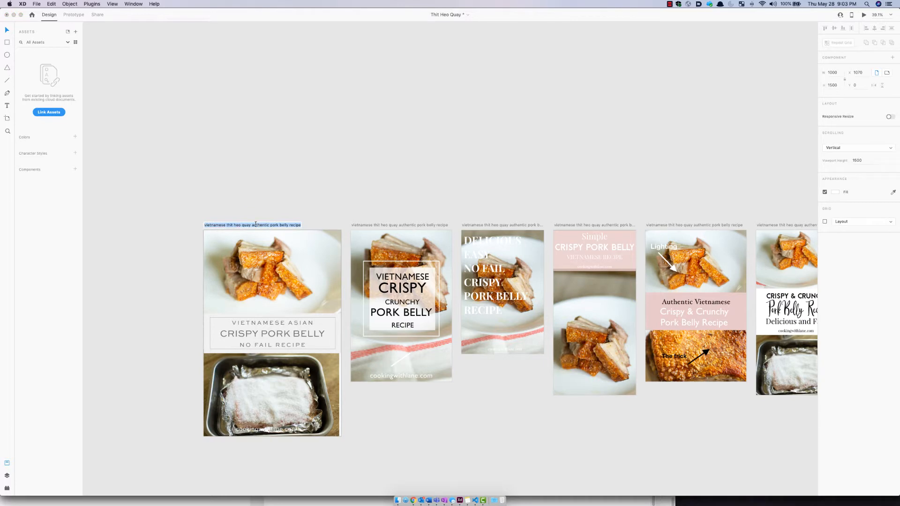
- Rename the pork belly pin artboards to 'bun bo hue recipe'
type("bun bo hue recipe")
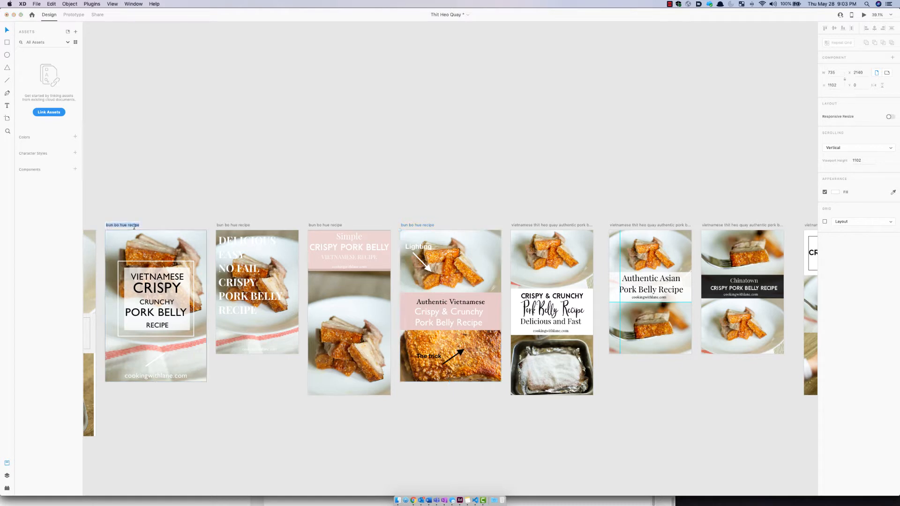
- Select the top pork belly photo on the first pin for removal
left_click(257, 289)
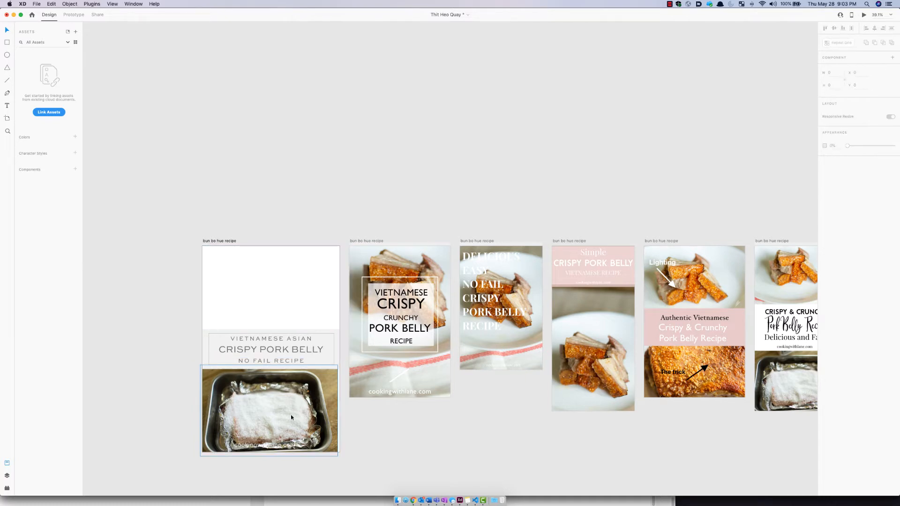
- Delete the first pin's bottom pork belly photo and place a noodle soup photo behind the title
key("delete")
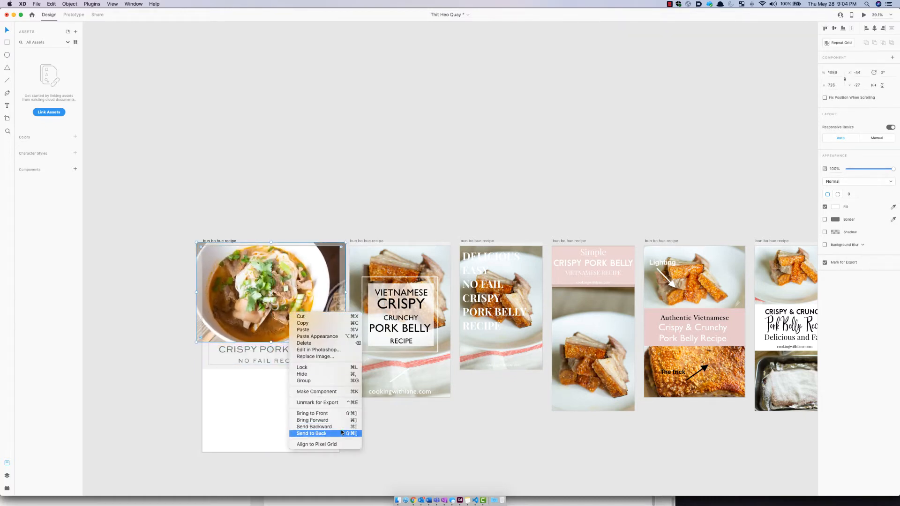
mouse_move(314, 427)
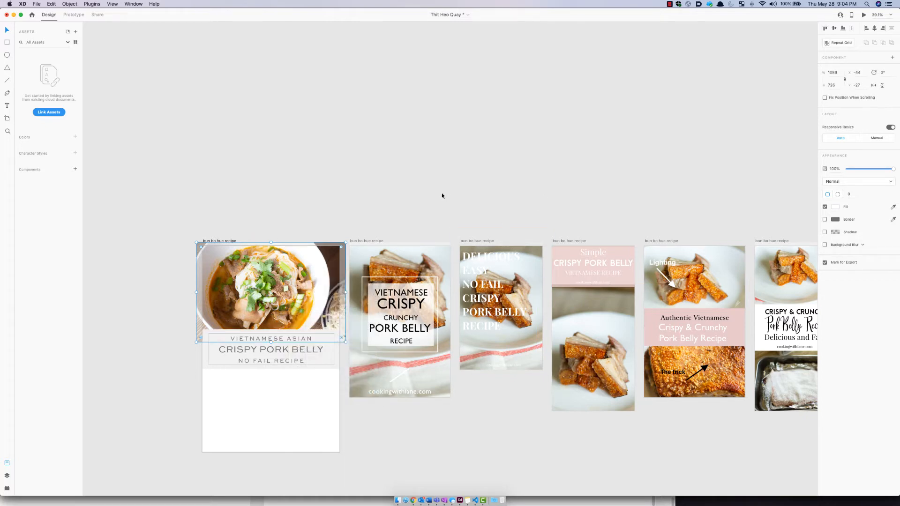
left_click(442, 196)
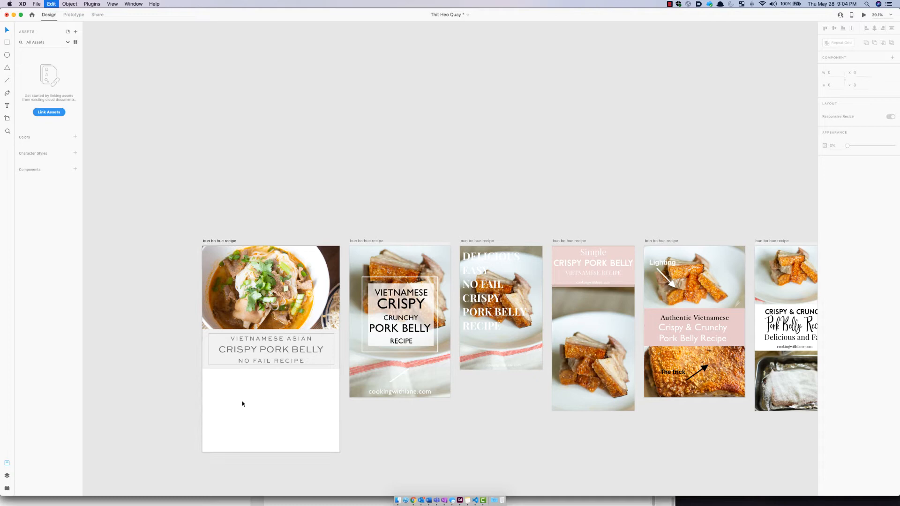
- Send the first pin's lower soup photo and the second pin's soup photo behind the text
right_click(244, 408)
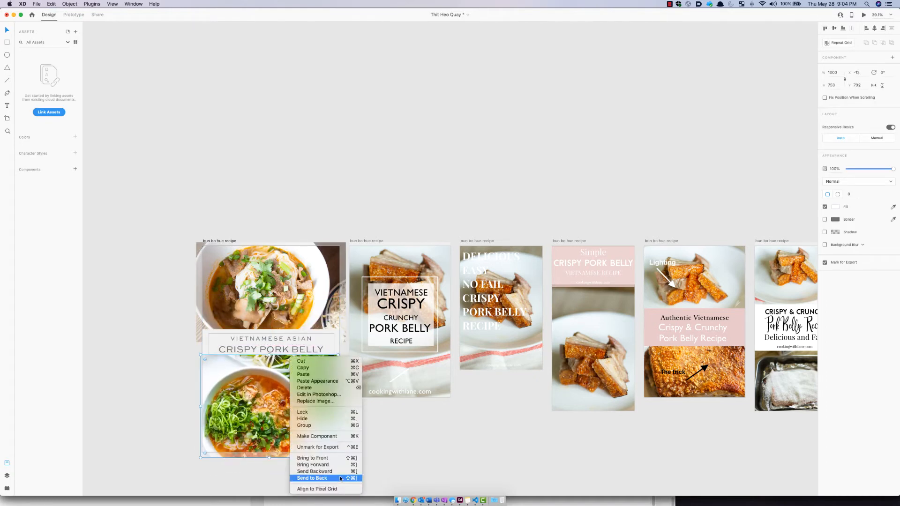
left_click(312, 478)
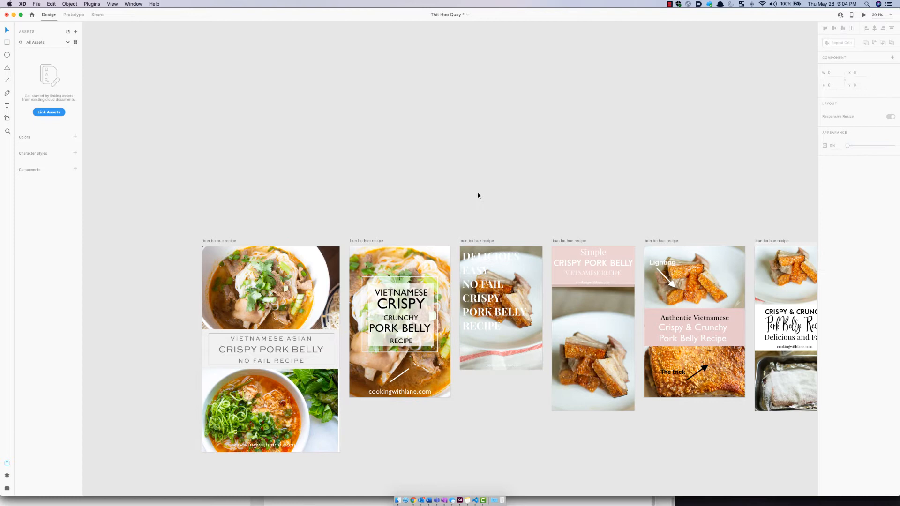
left_click(501, 308)
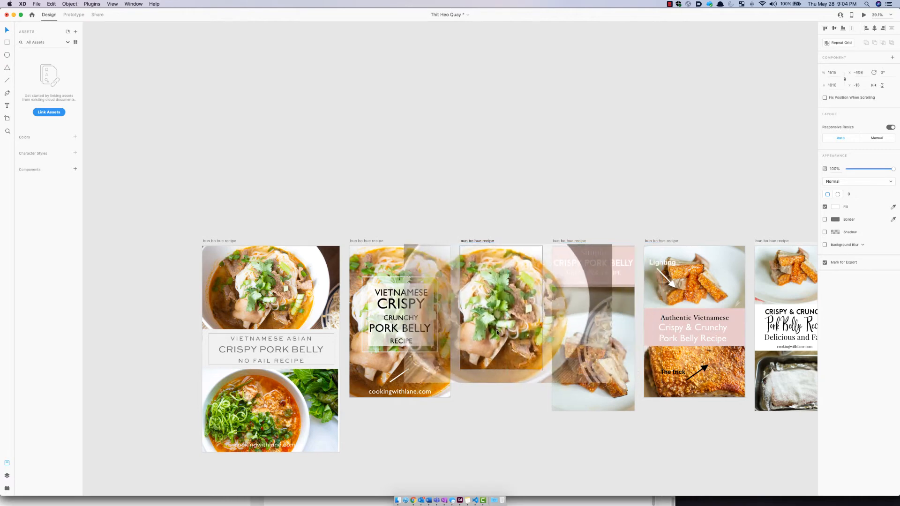
- Send the third and fourth pins' bun bo hue photos backward behind their text
right_click(499, 311)
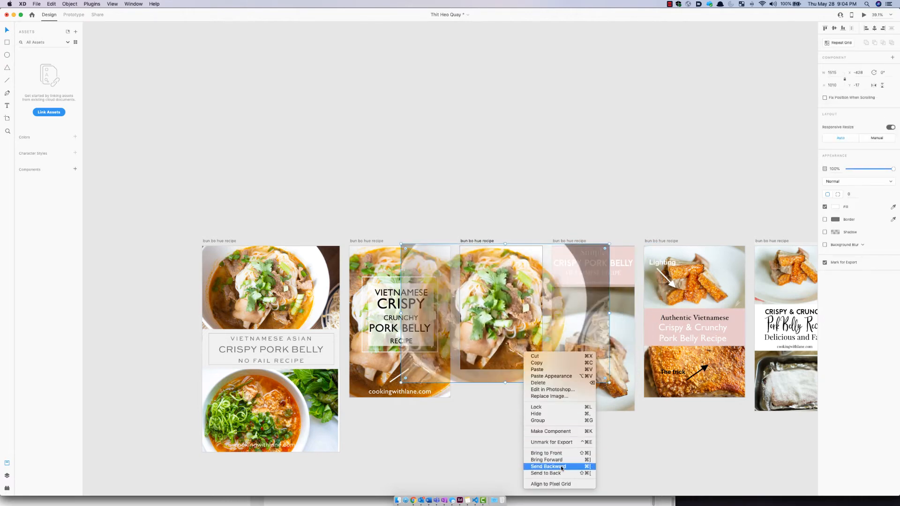
left_click(548, 467)
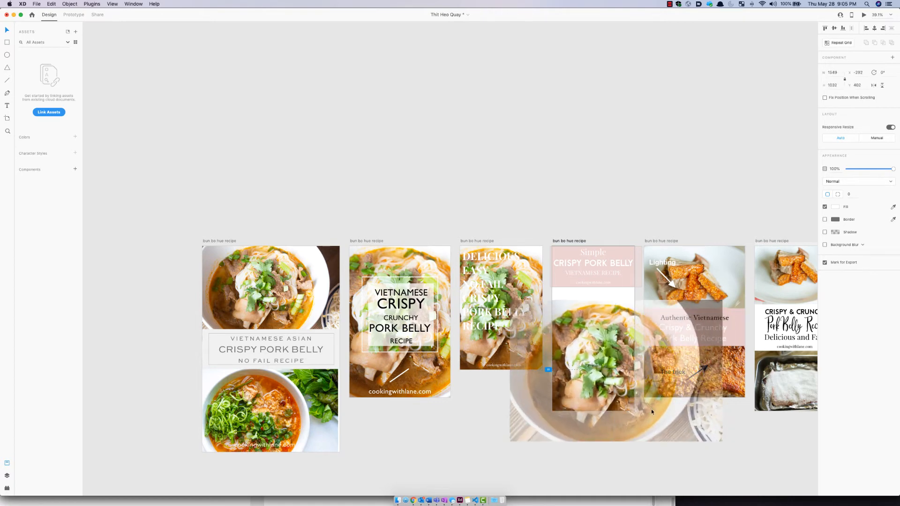
right_click(595, 344)
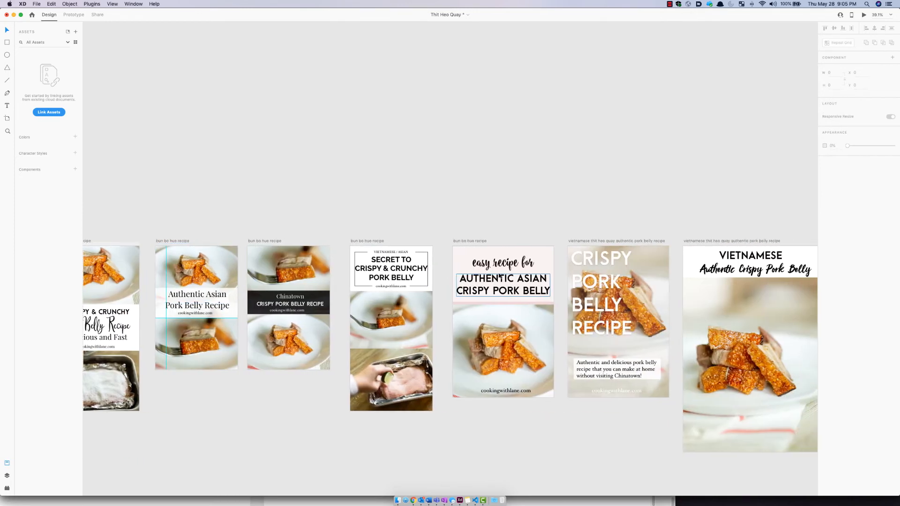
- Select the first three bun bo hue pin artboards at the start of the canvas
scroll("left", 3)
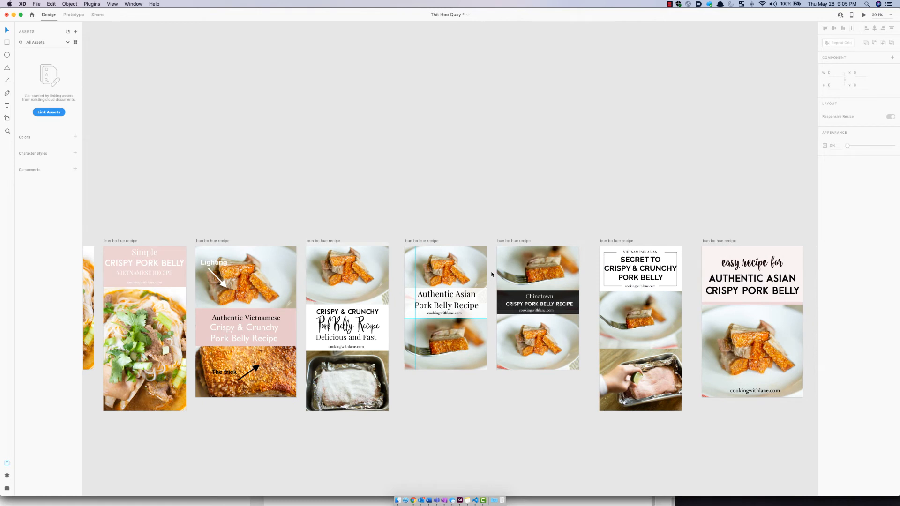
left_click(446, 269)
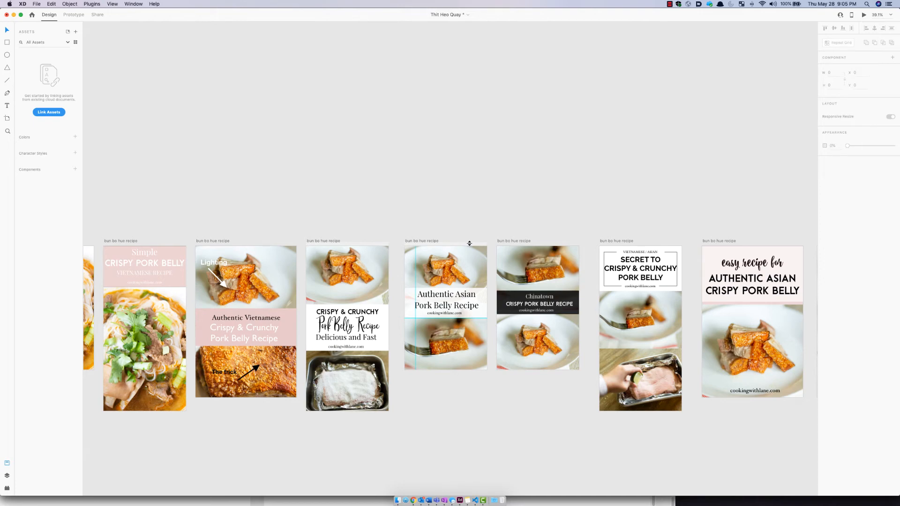
mouse_move(449, 233)
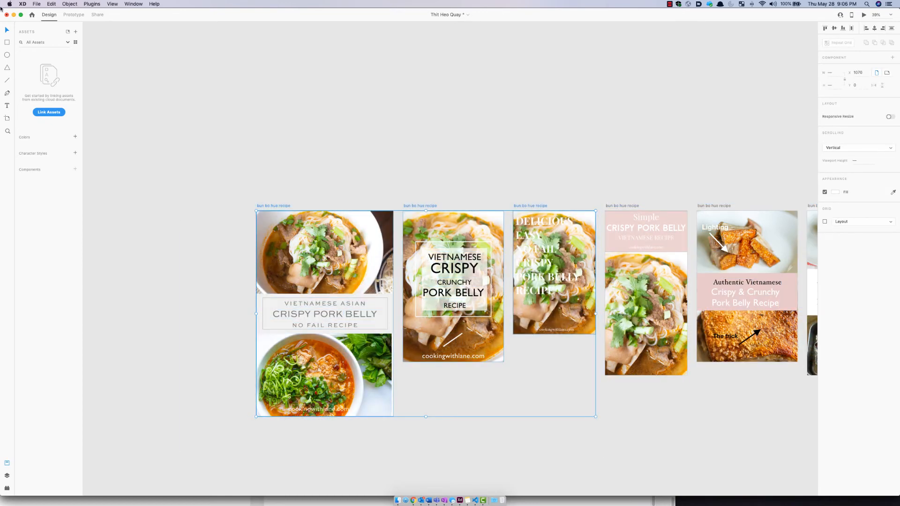
- Export the selected pins as 60% JPGs into a new Bun Bo Hue folder on the desktop
left_click(37, 4)
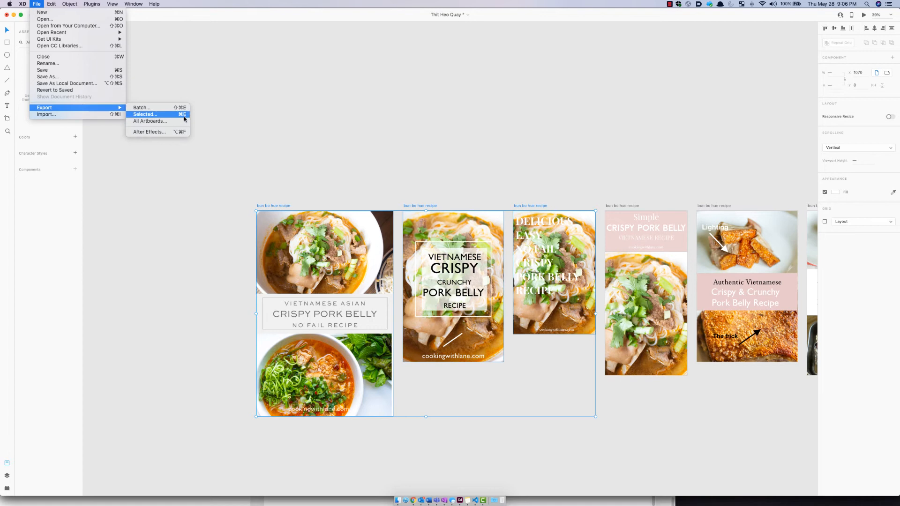
left_click(144, 114)
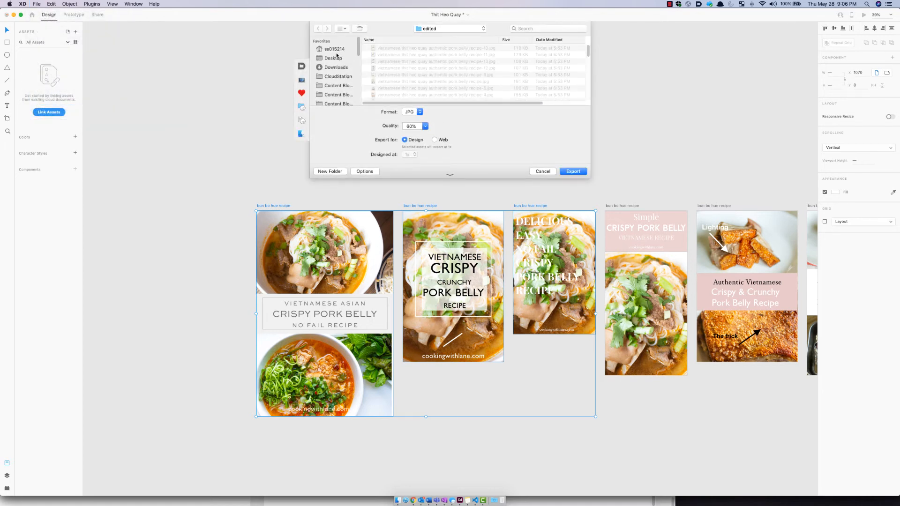
left_click(333, 58)
type("Bun Bo")
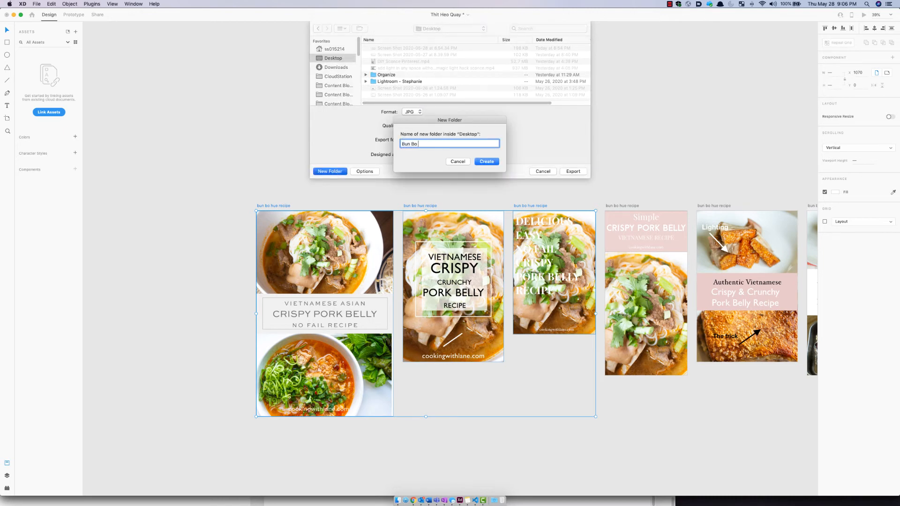
left_click(487, 161)
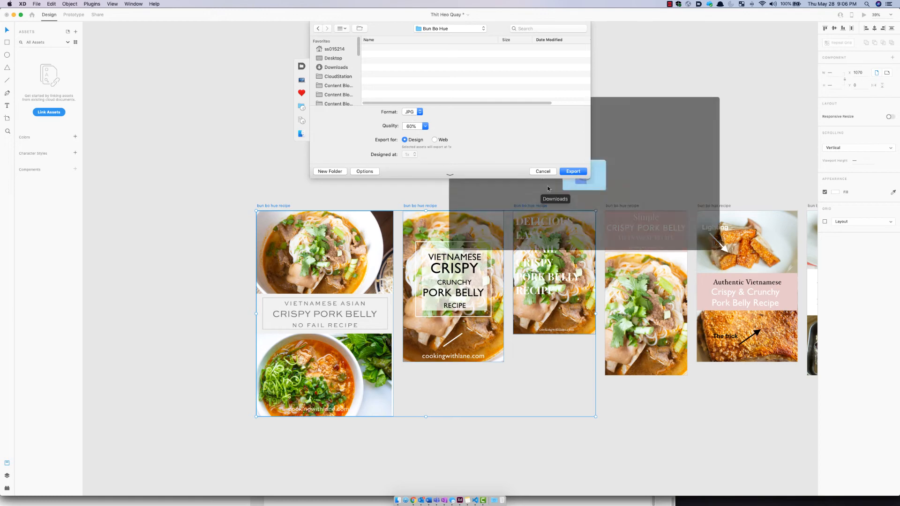
left_click(572, 171)
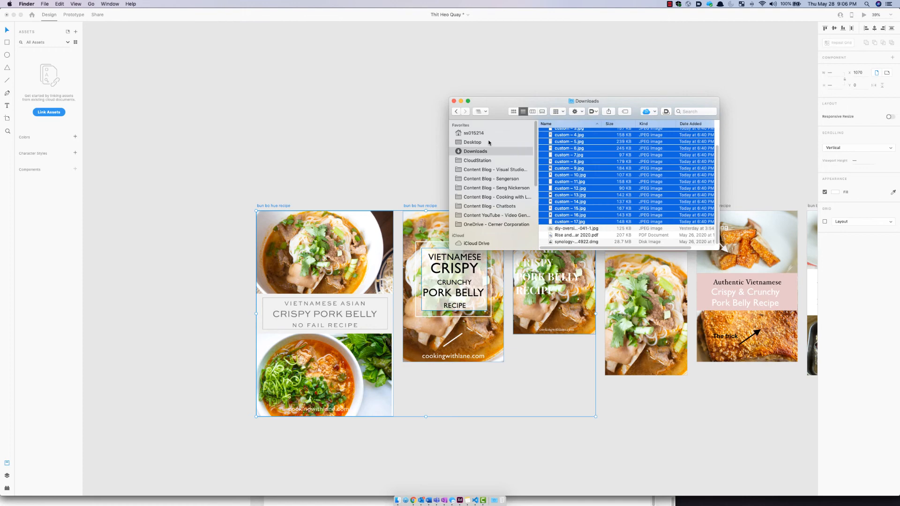
- Inspect the three exported bun bo hue recipe JPGs inside the desktop's Bun Bo Hue folder
left_click(472, 141)
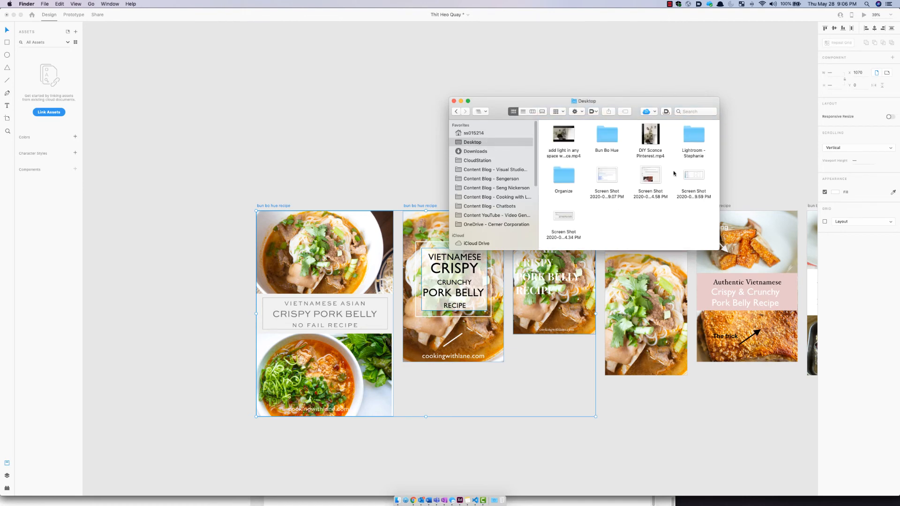
double_click(607, 135)
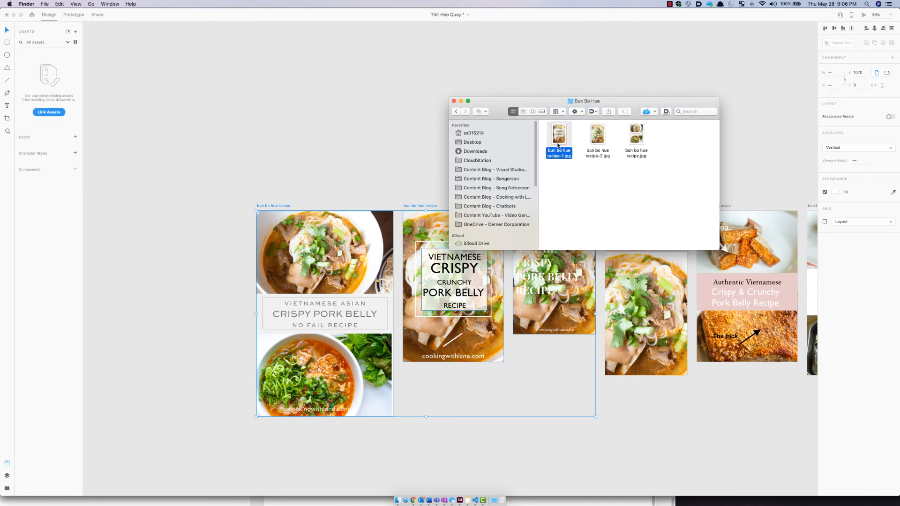
mouse_move(624, 143)
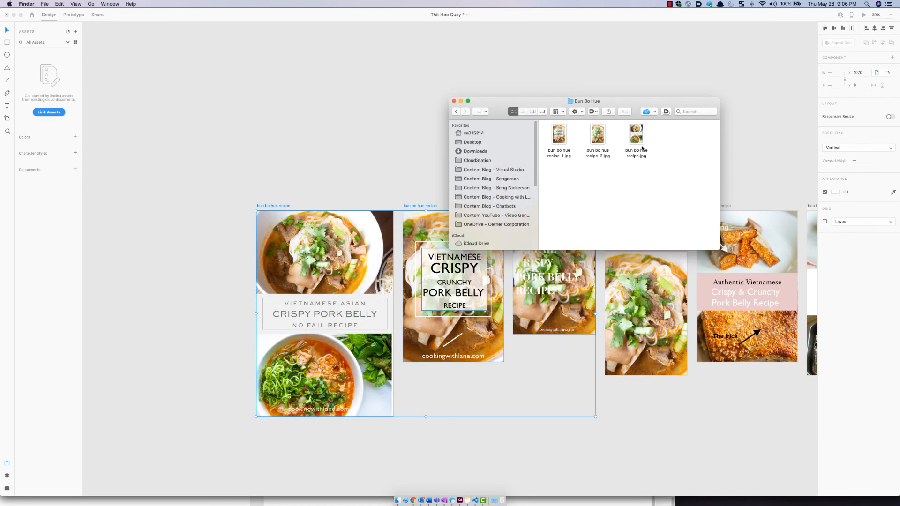
left_click(635, 137)
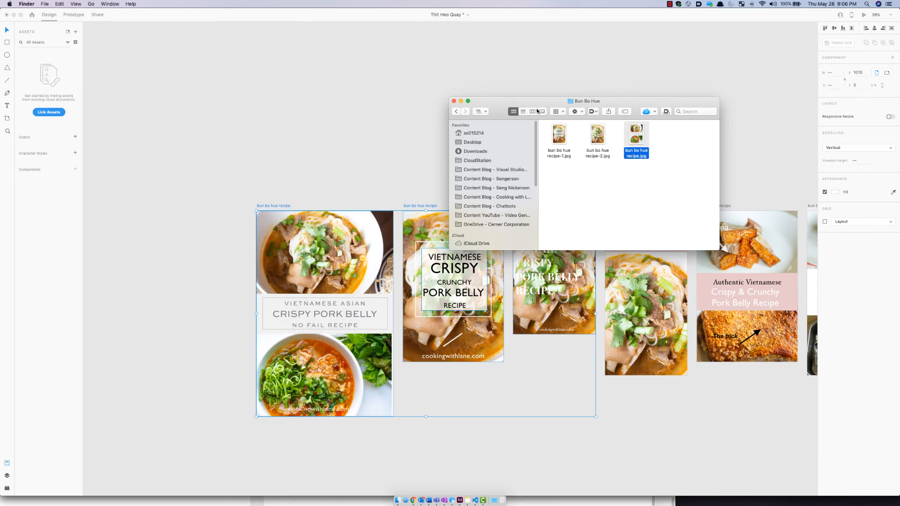
left_click(522, 111)
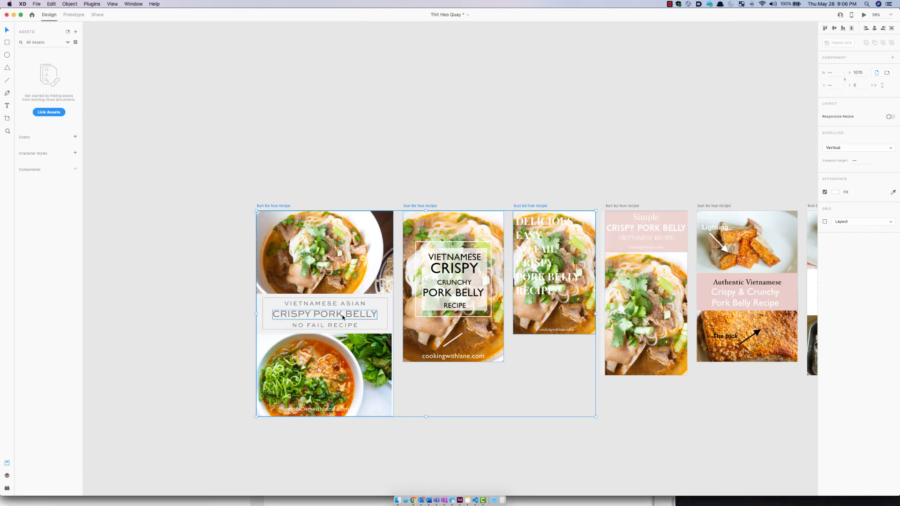
- Replace the first pin's CRISPY PORK BELLY title with placeholder text 'sfdsfsfsd'
type("sfdsfsfsd")
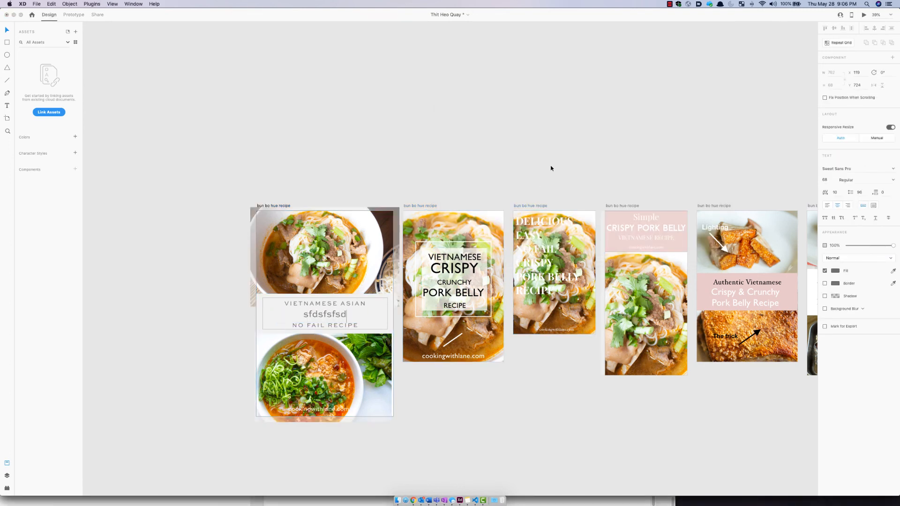
double_click(325, 315)
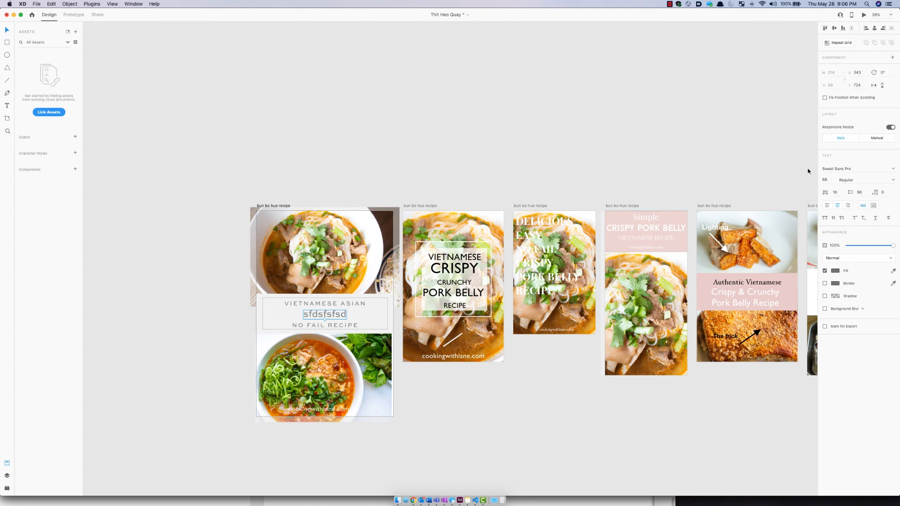
left_click(242, 133)
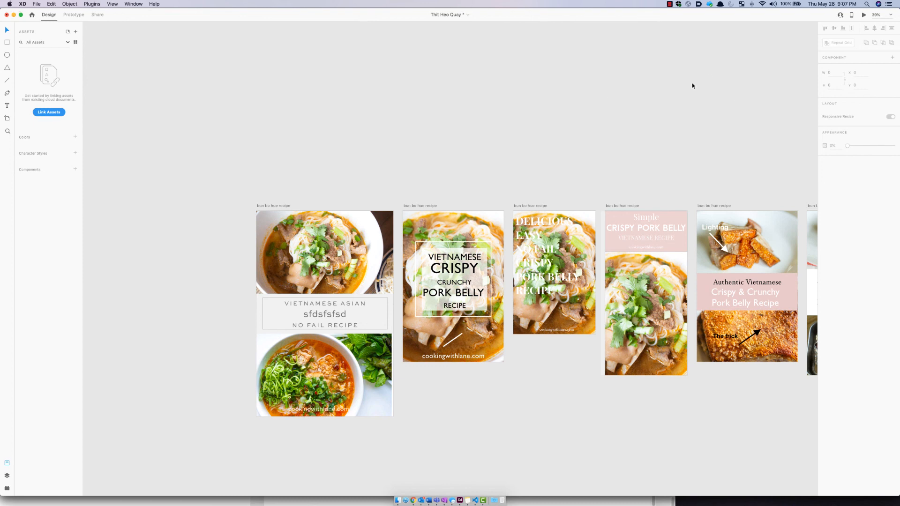
mouse_move(670, 116)
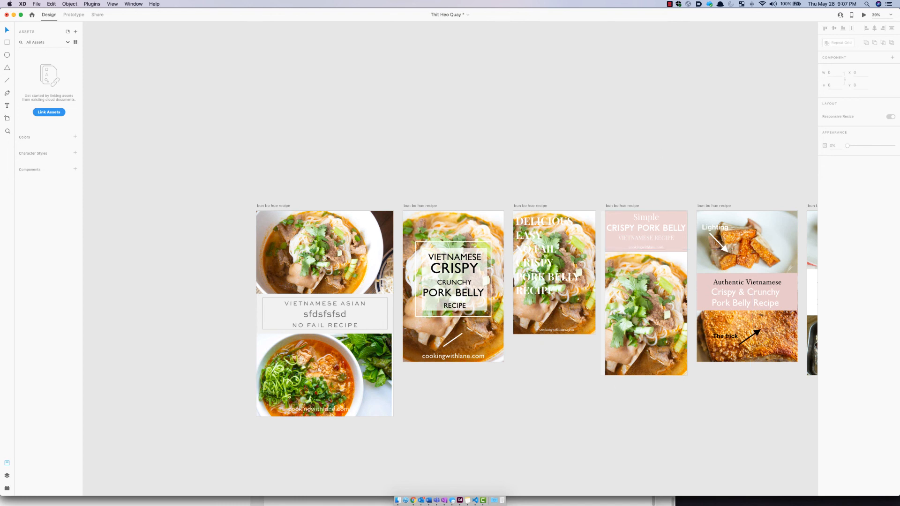
mouse_move(483, 500)
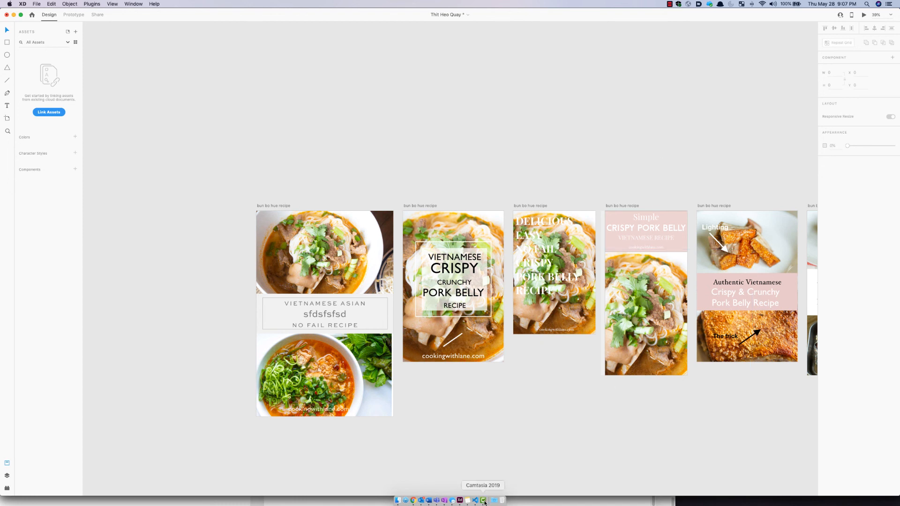